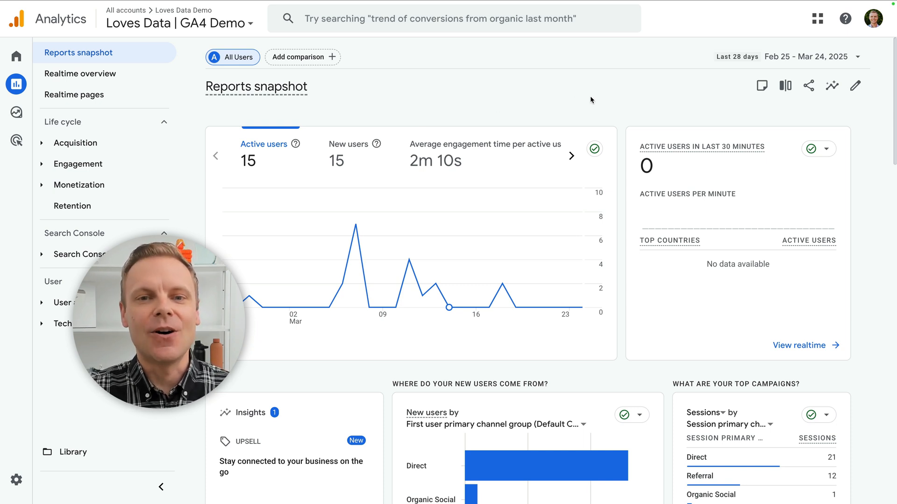
mouse_move(761, 85)
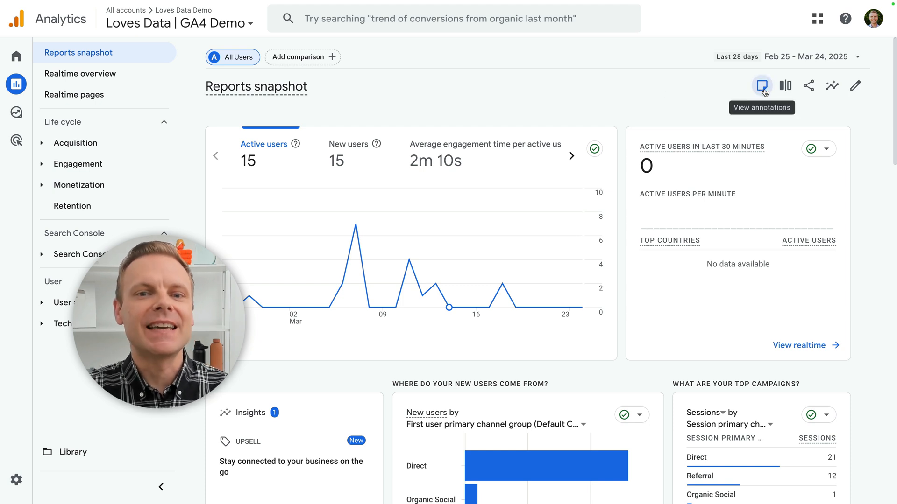
Step: Open the Annotations Viewer on the Reports snapshot to list existing annotations
click(761, 85)
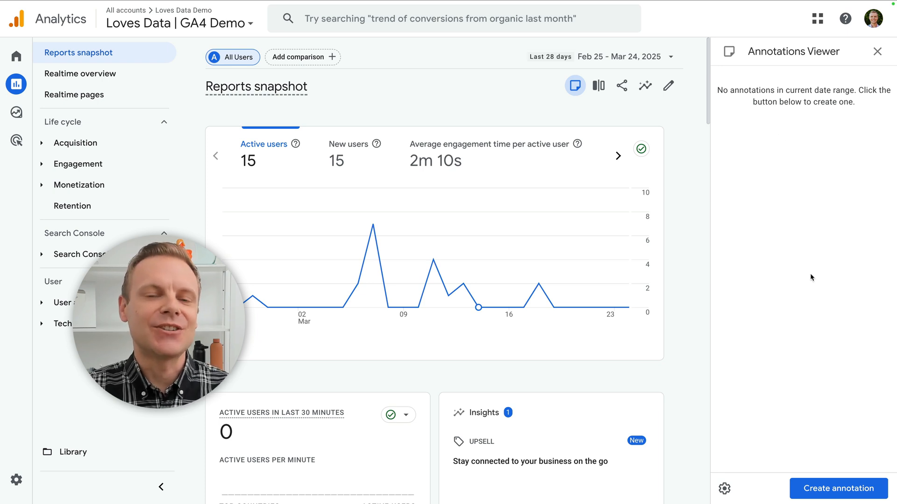
Step: Start a new annotation titled 'Email Campaign Launch' describing the special offer prospect email
click(838, 488)
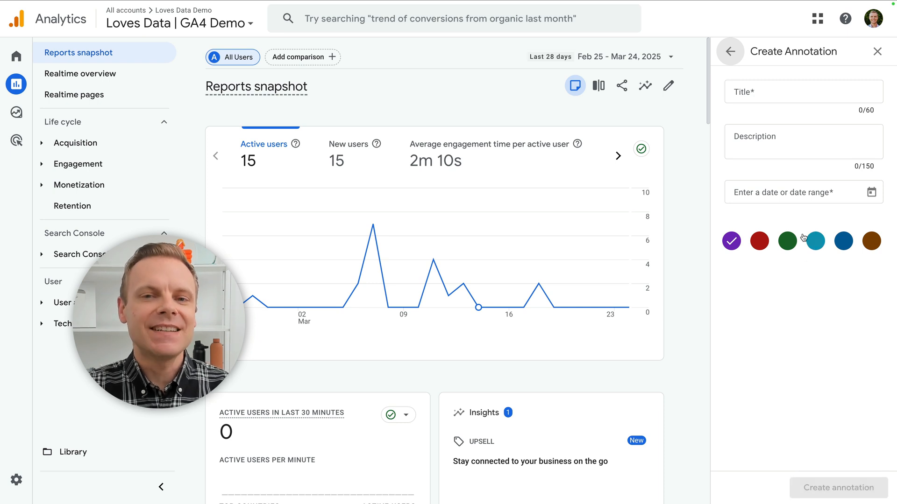
click(801, 91)
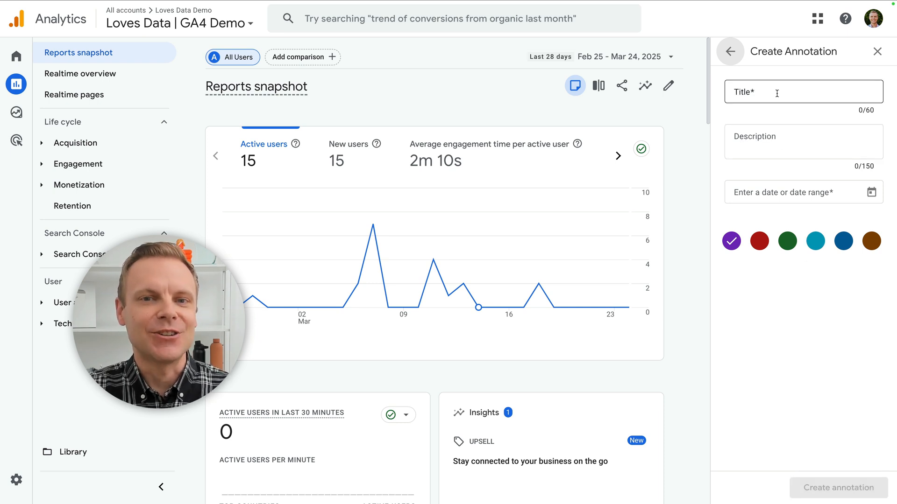
click(802, 91)
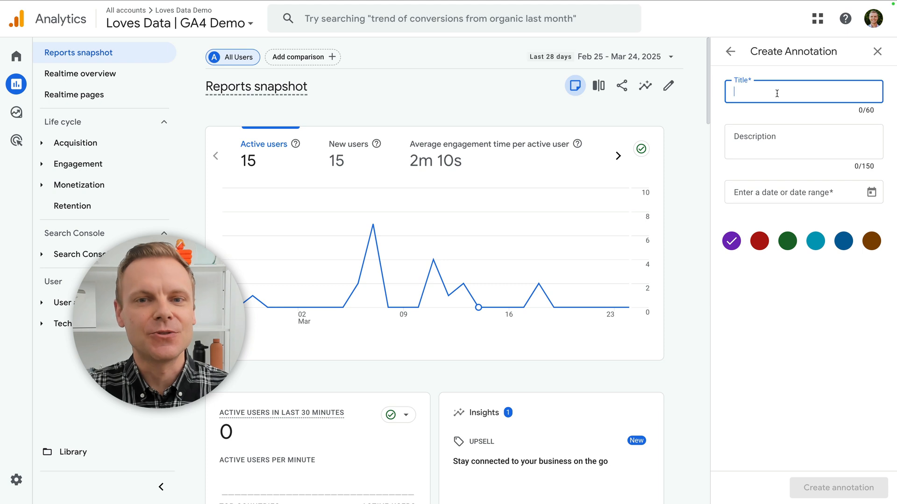
text(Email Campaign Launch)
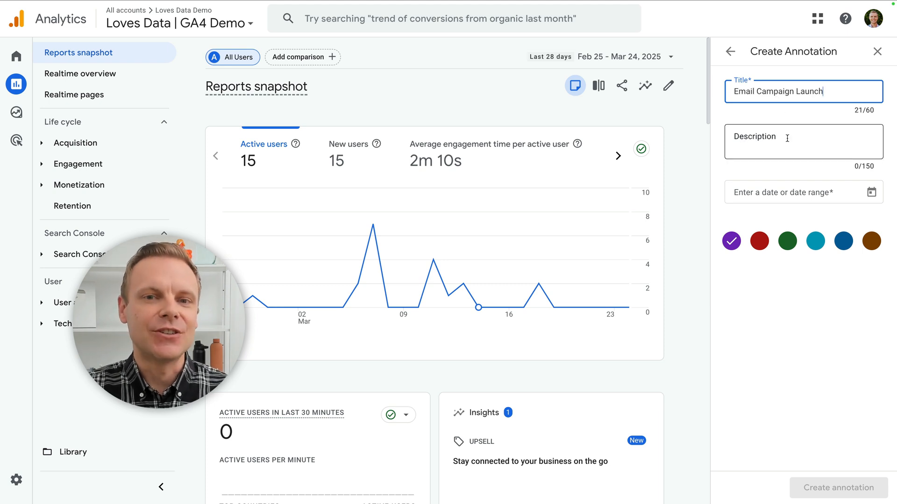
text(Special offer email campaign sent to prospect list and used the new landing page)
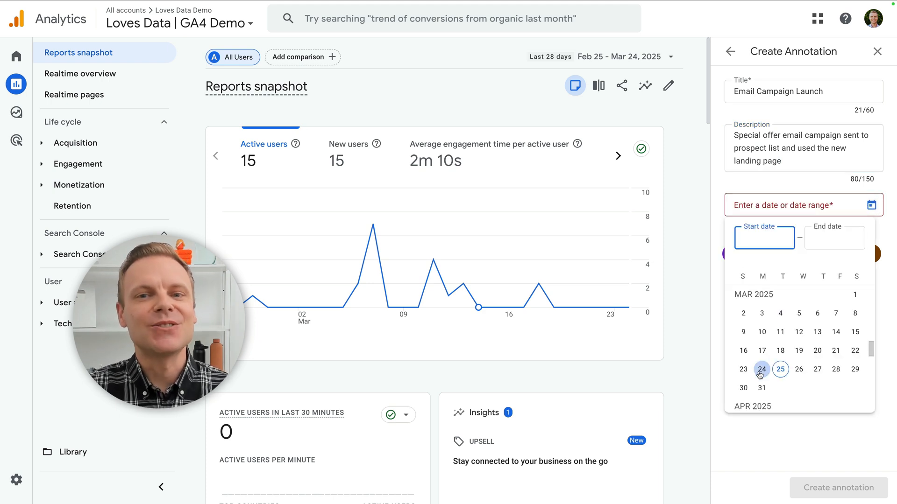
Step: Date the annotation Mar 24, 2025 only, colour it dark blue, and save it
click(780, 369)
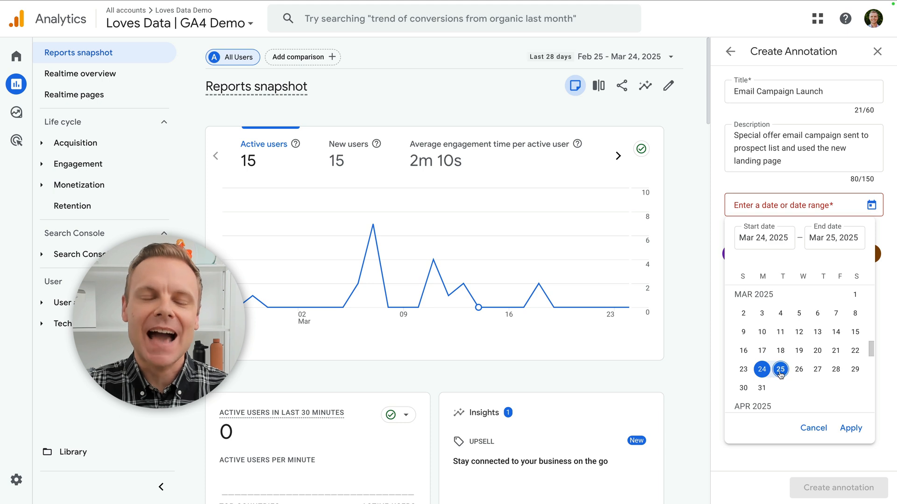
click(761, 370)
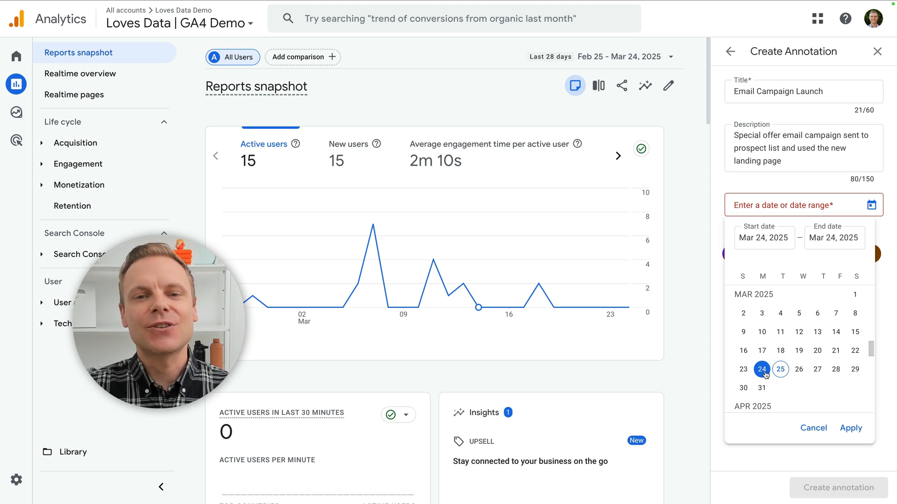
click(850, 428)
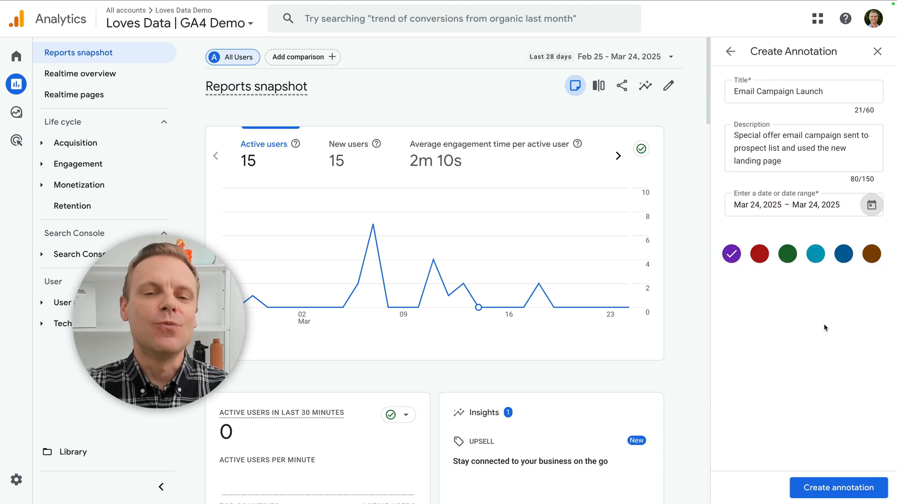
click(843, 254)
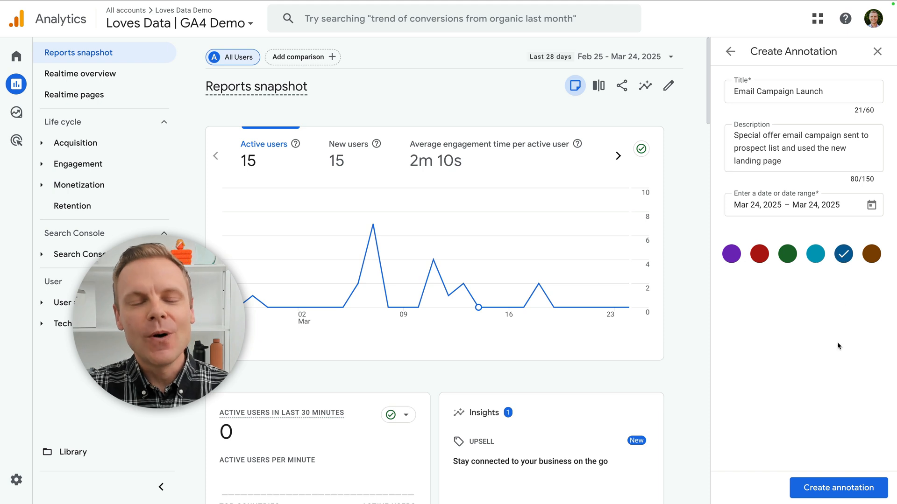
click(837, 488)
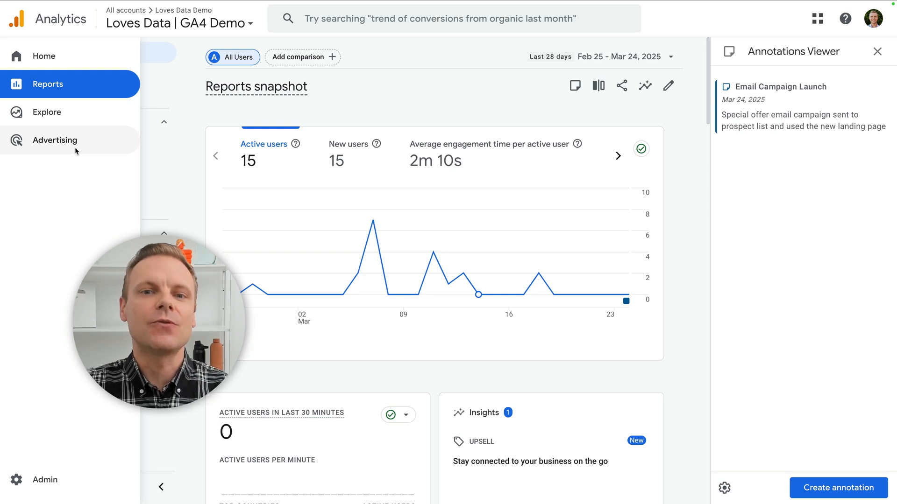
mouse_move(94, 149)
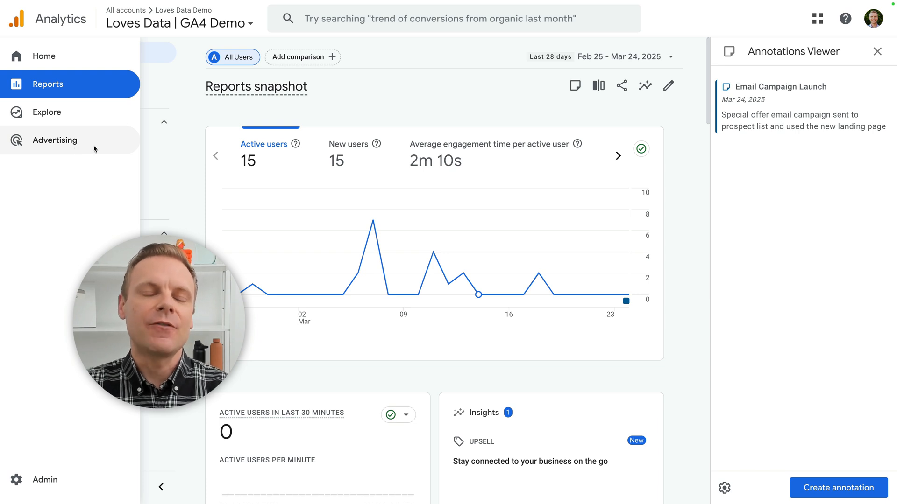
Step: Begin another annotation and set its colour to red
click(47, 84)
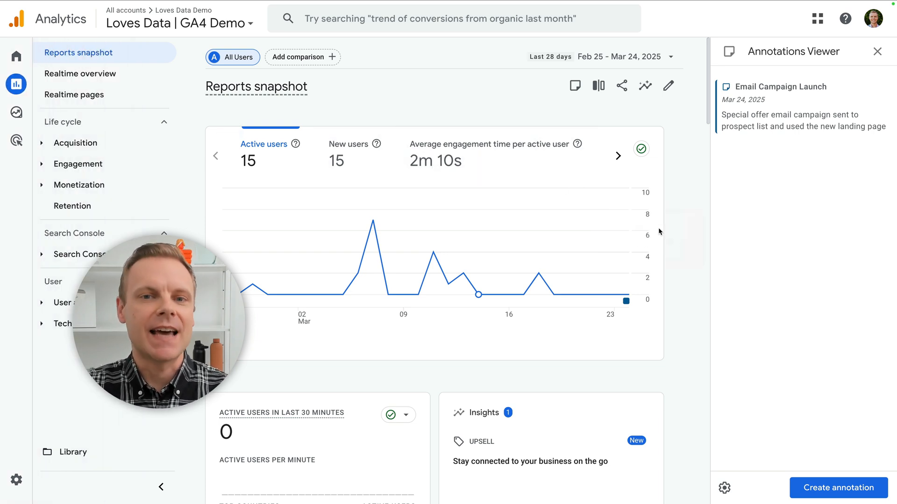
click(838, 488)
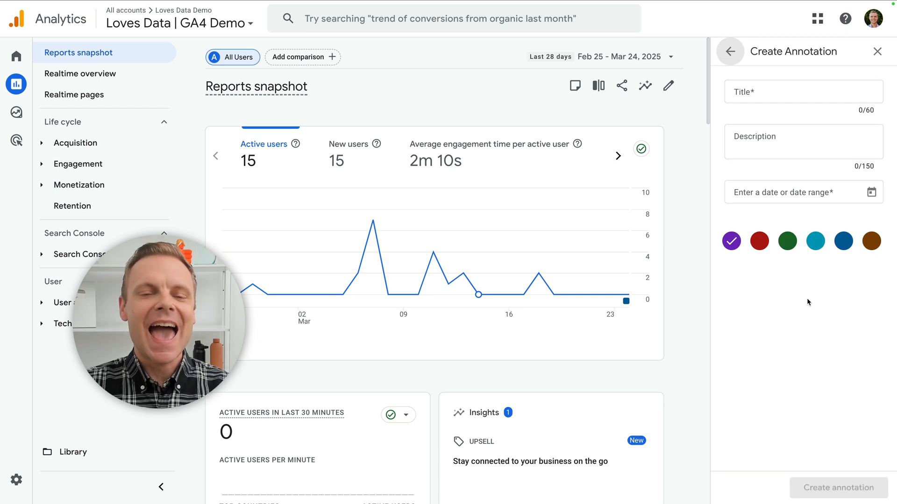
click(759, 241)
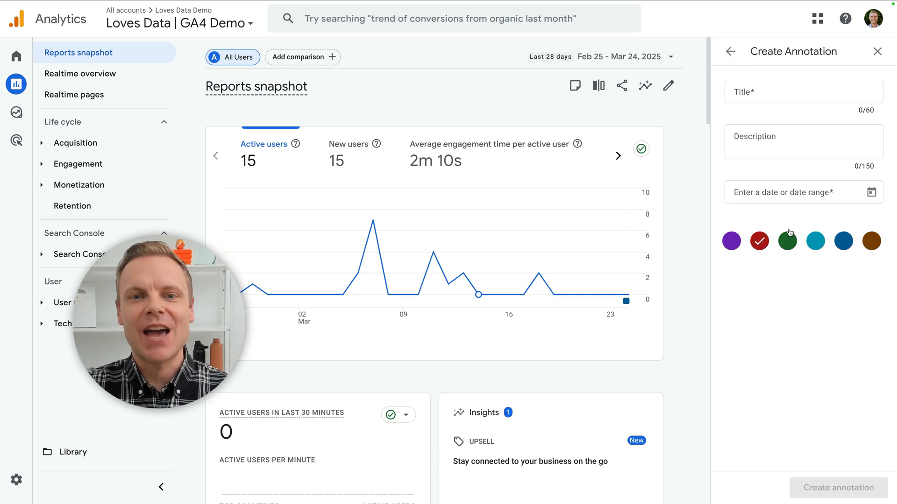